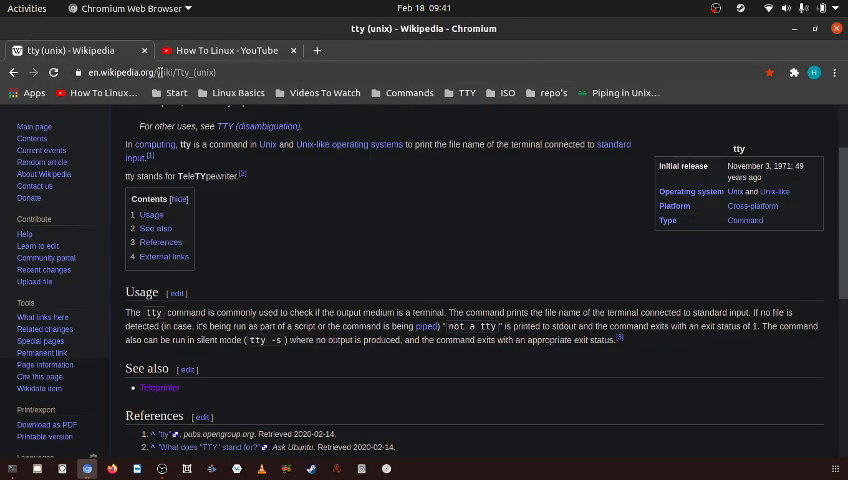
Run the tty command in Terminal so it prints /dev/pts/0 as the terminal's device file.
scroll(up, 3)
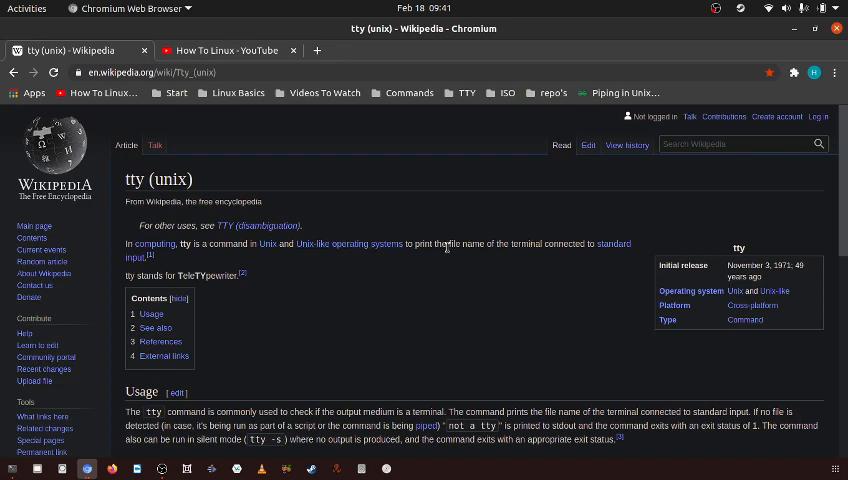
mouse_move(580, 258)
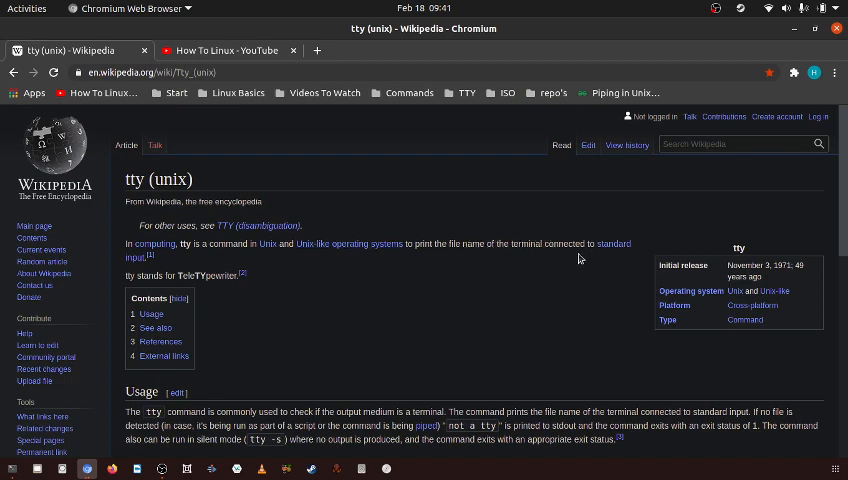
scroll(down, 3)
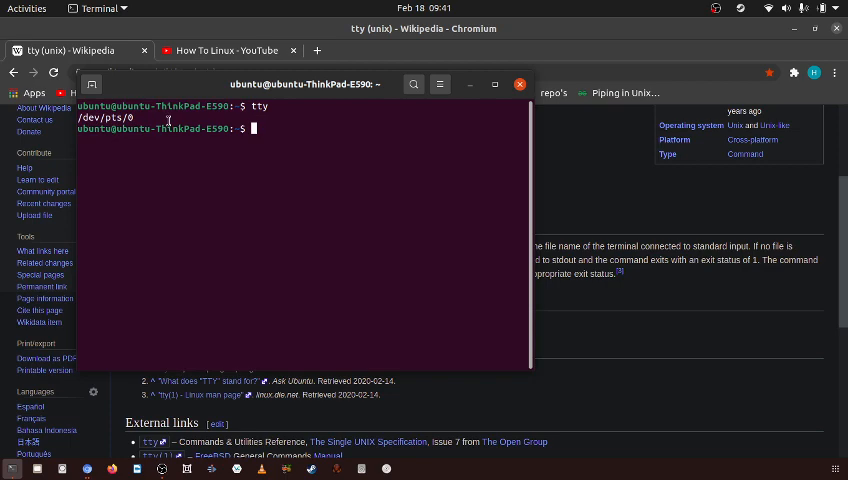
mouse_move(272, 124)
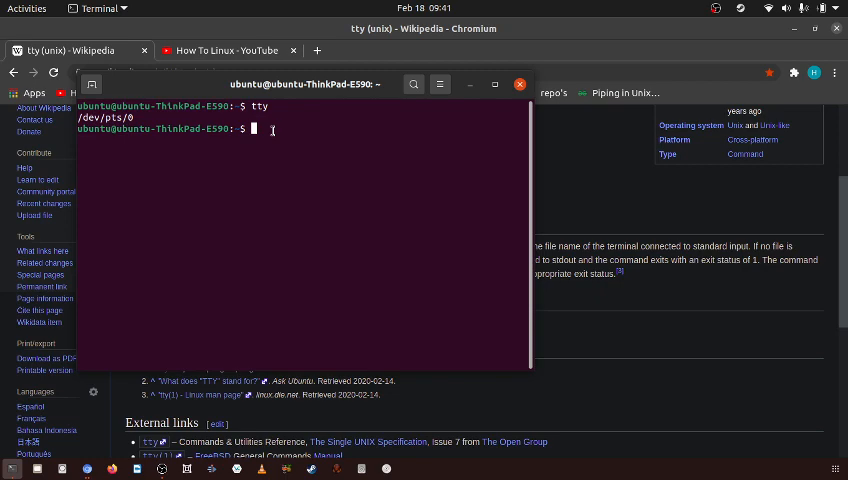
key(Return)
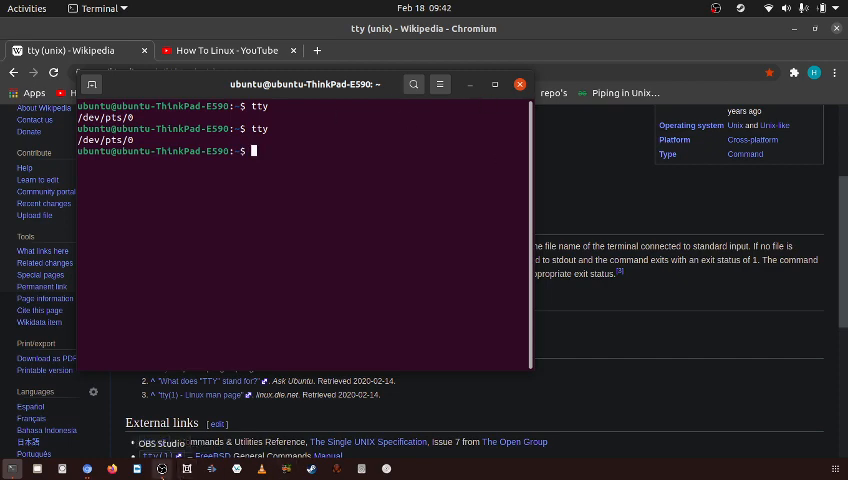
click(160, 468)
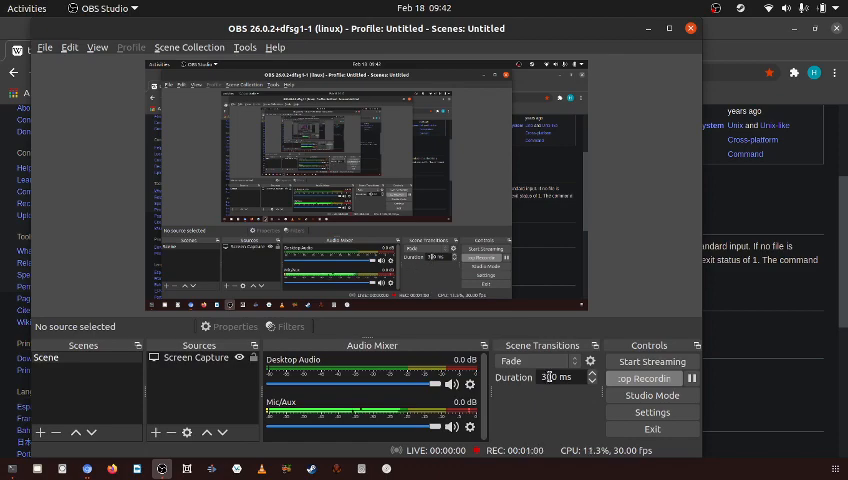